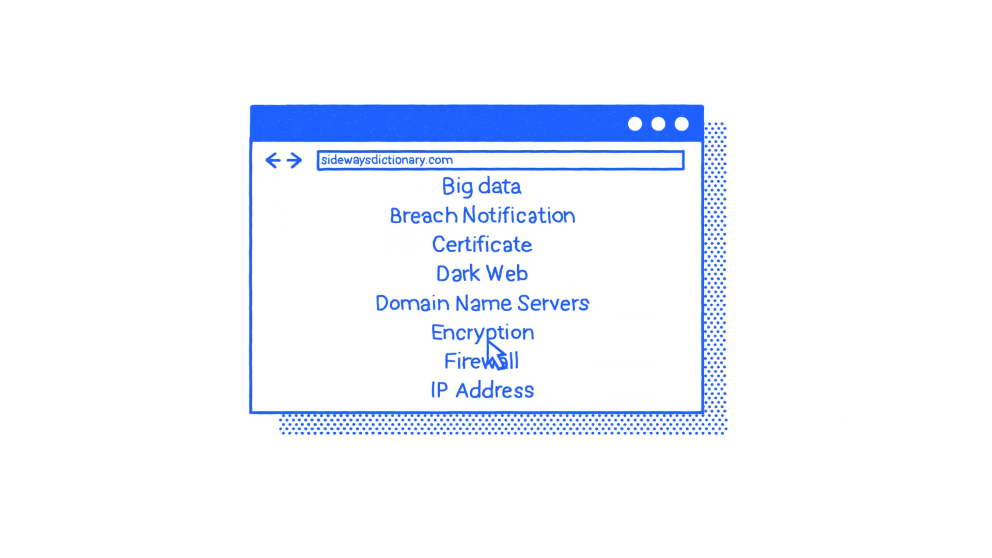
- Show the Encryption entry and upvote its sealed-letter analogy from 2 to 3 votes
click(482, 332)
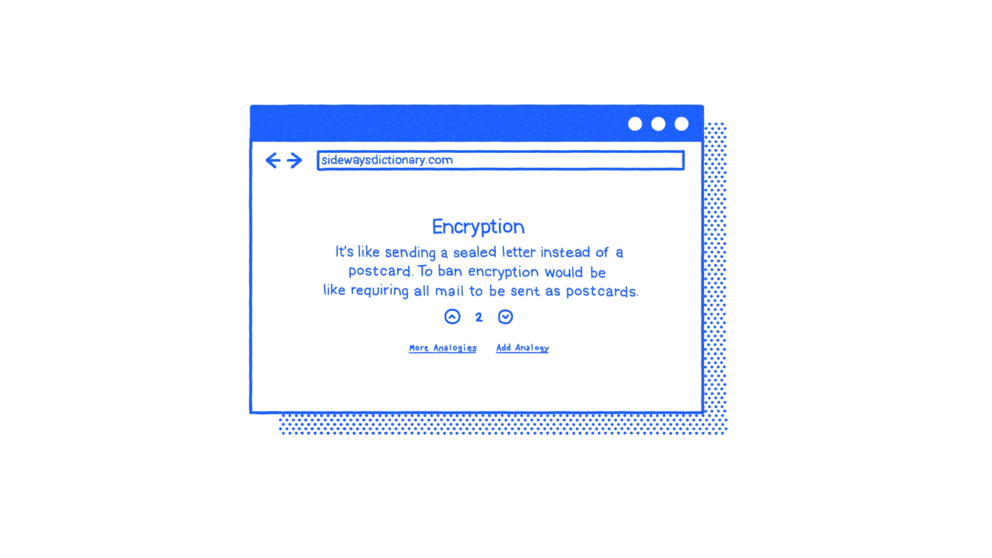
click(453, 317)
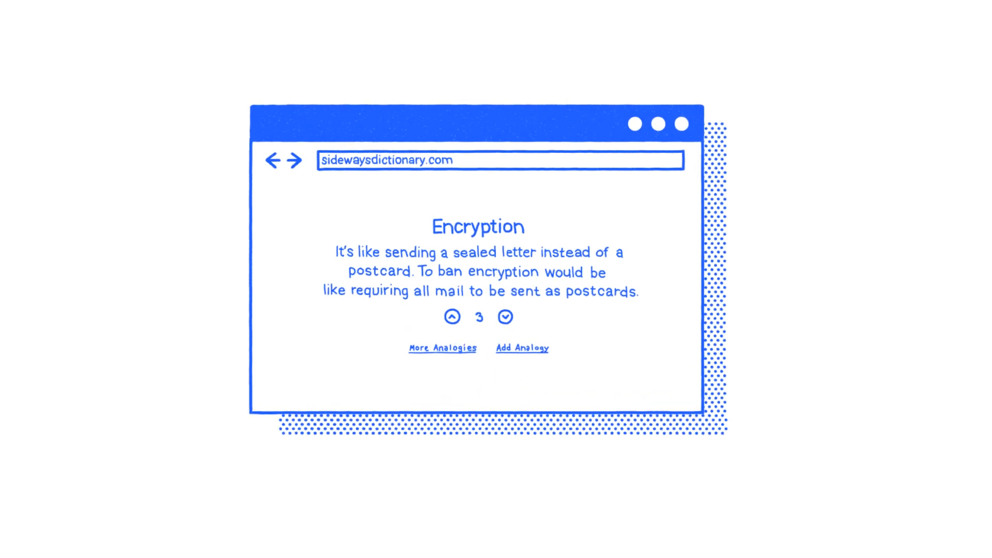